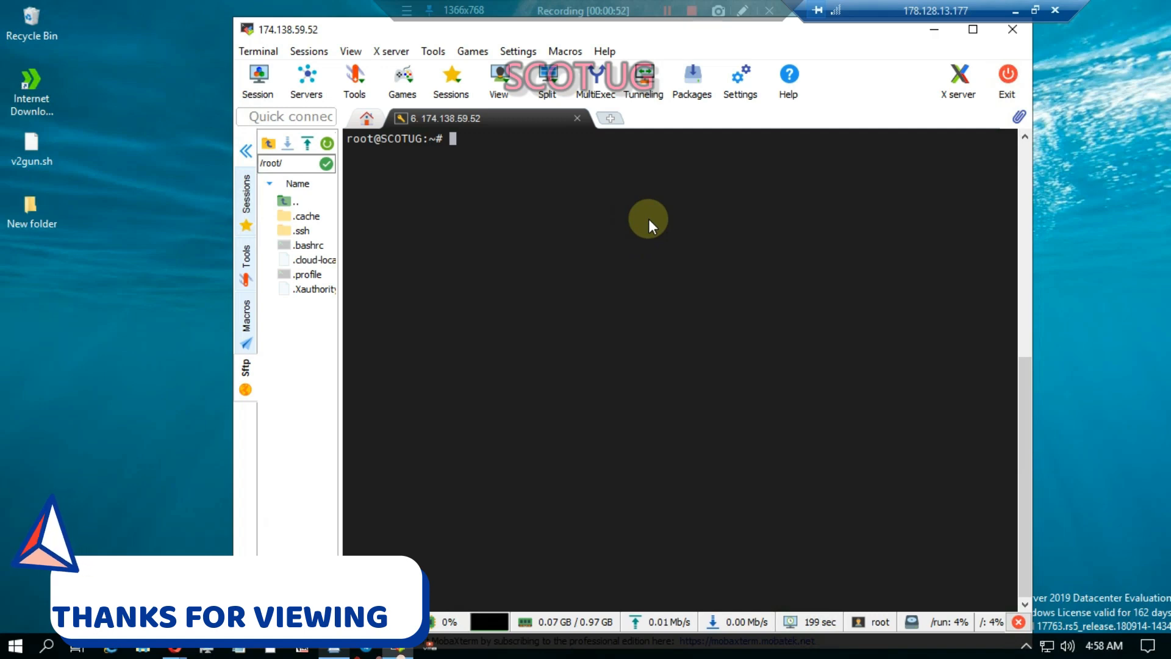
mouse_move(528, 157)
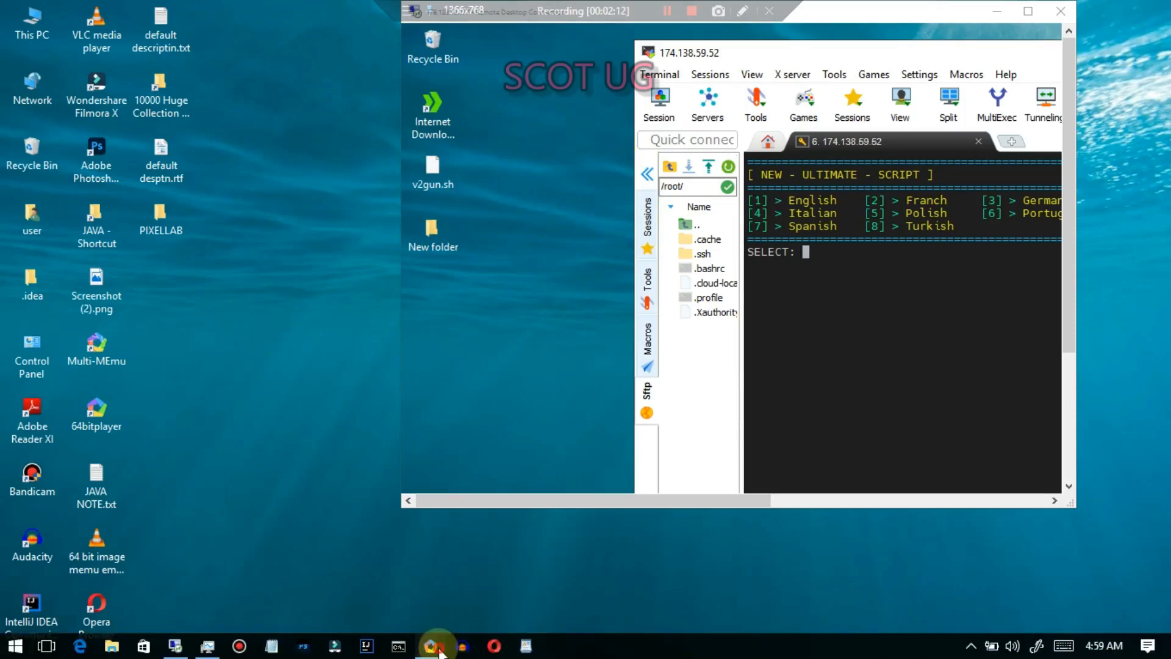
left_click(435, 646)
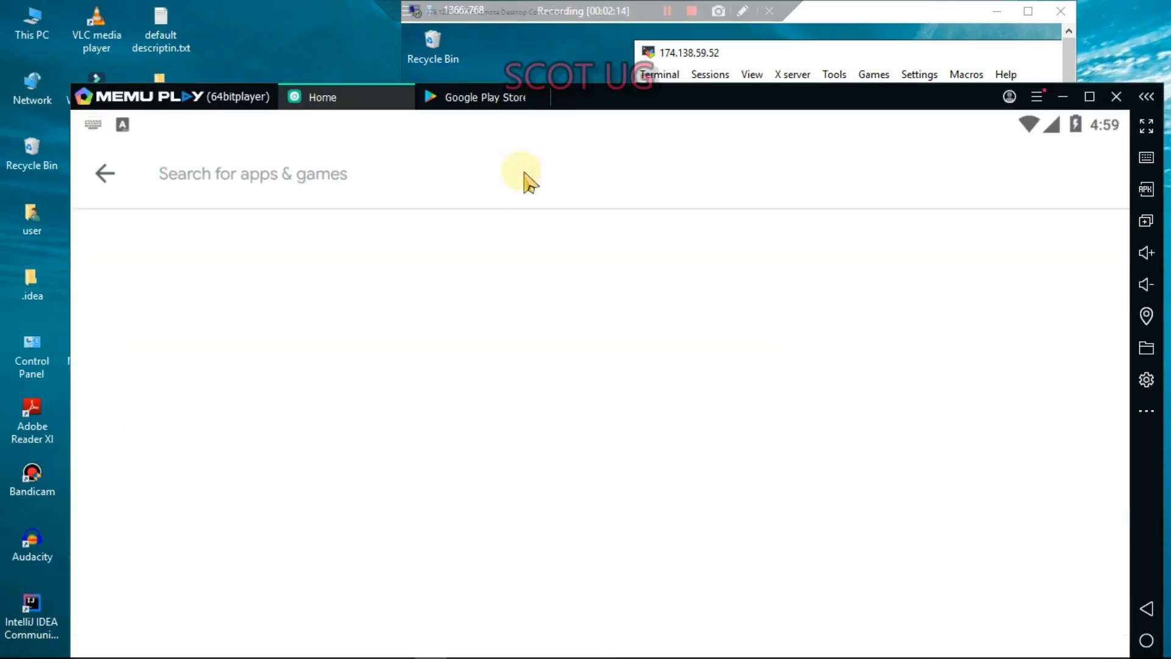
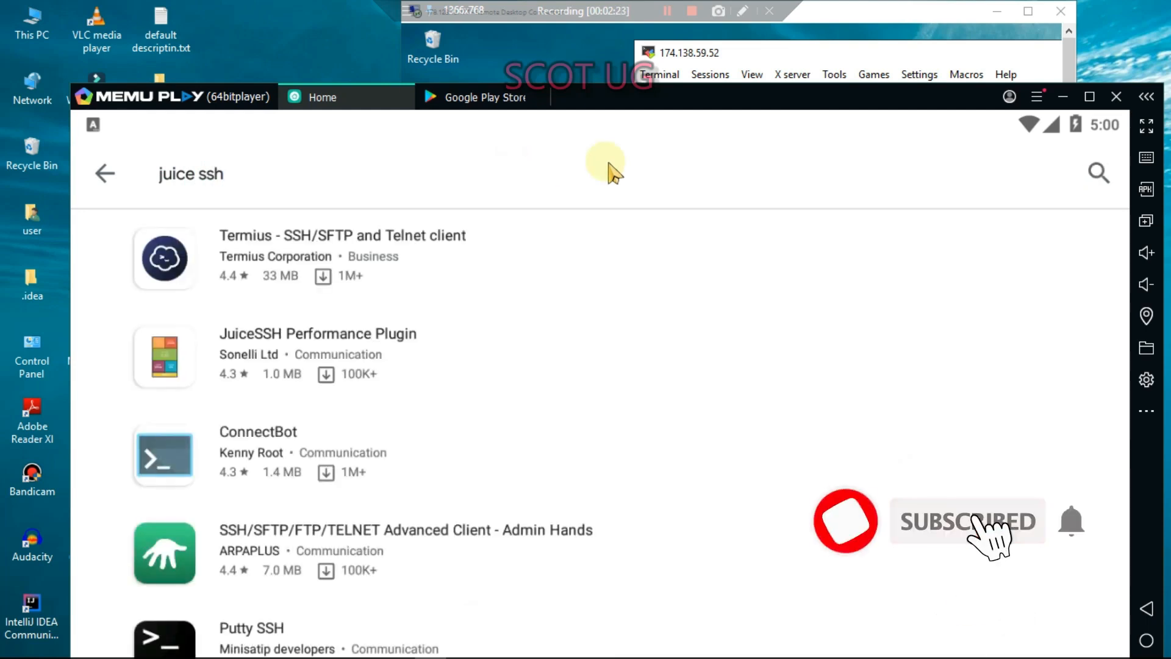
left_click(341, 235)
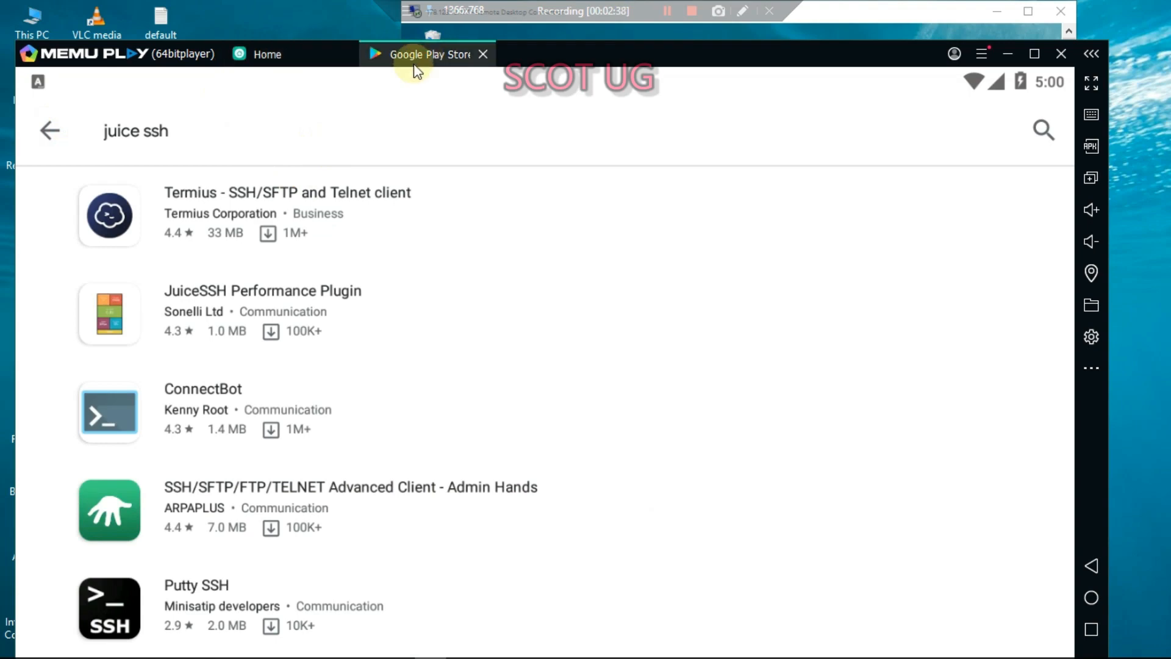
left_click(291, 55)
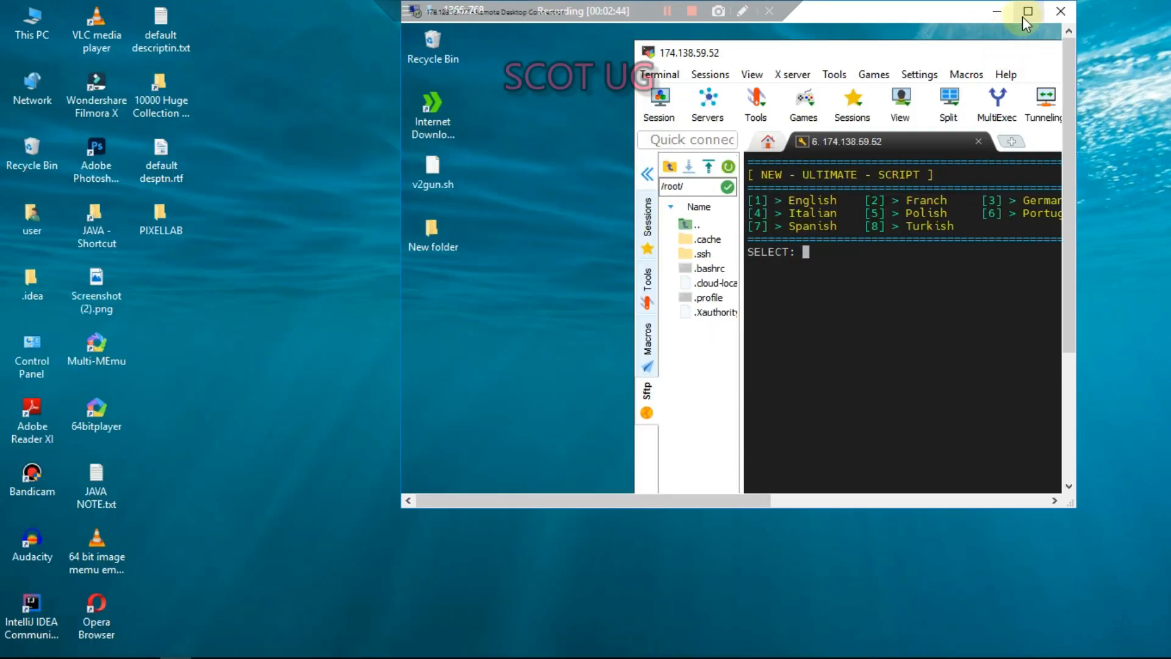
Maximize the session, choose 1 for English and enter 8 to reach the menu of installations
left_click(1026, 13)
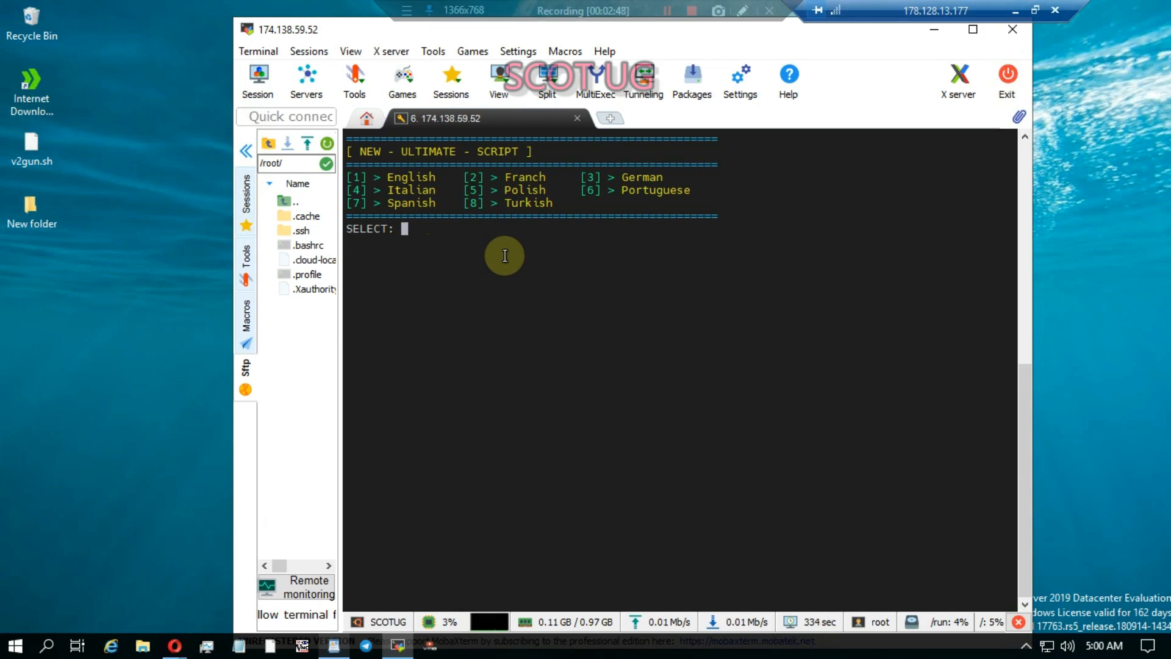
mouse_move(440, 181)
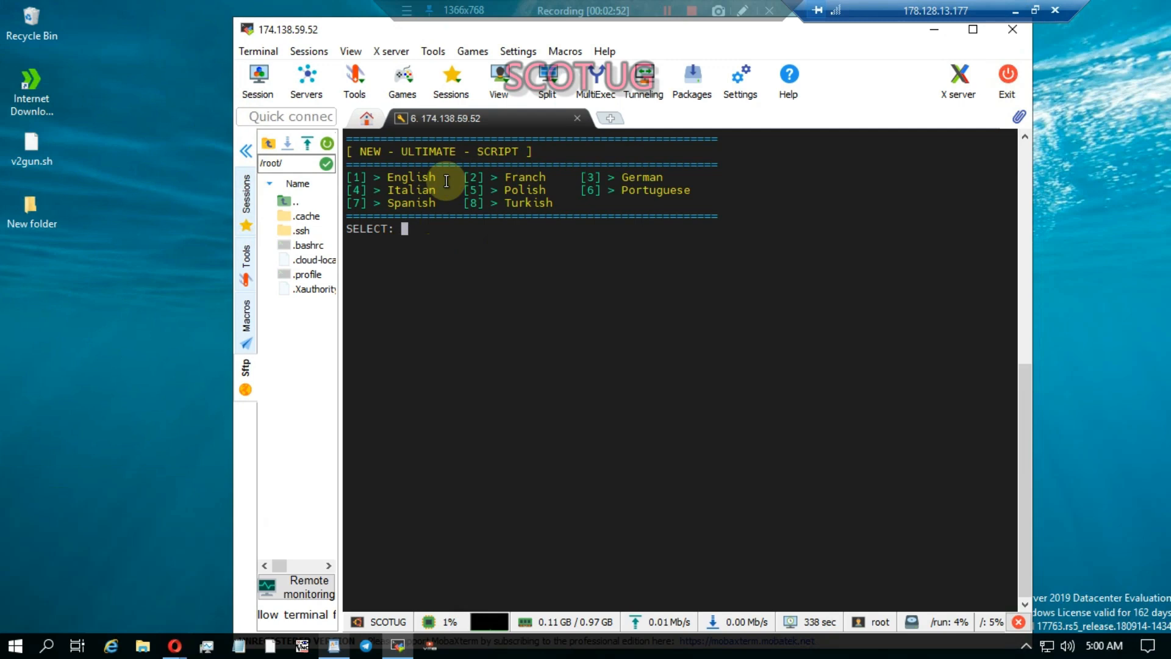
type("1")
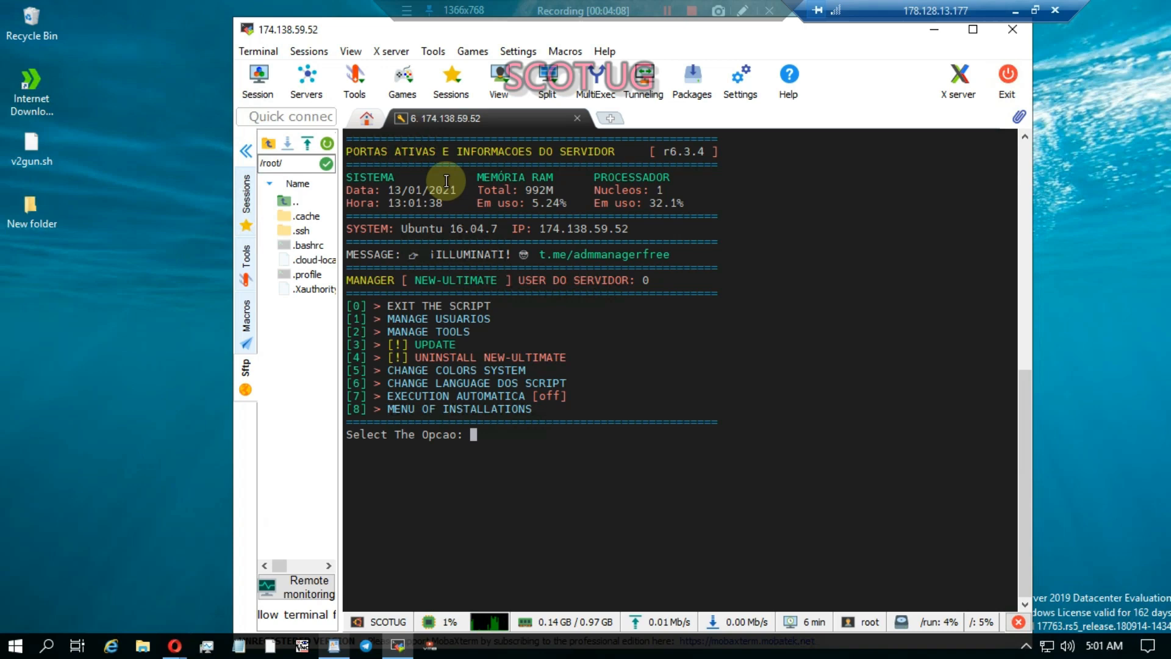
type("8")
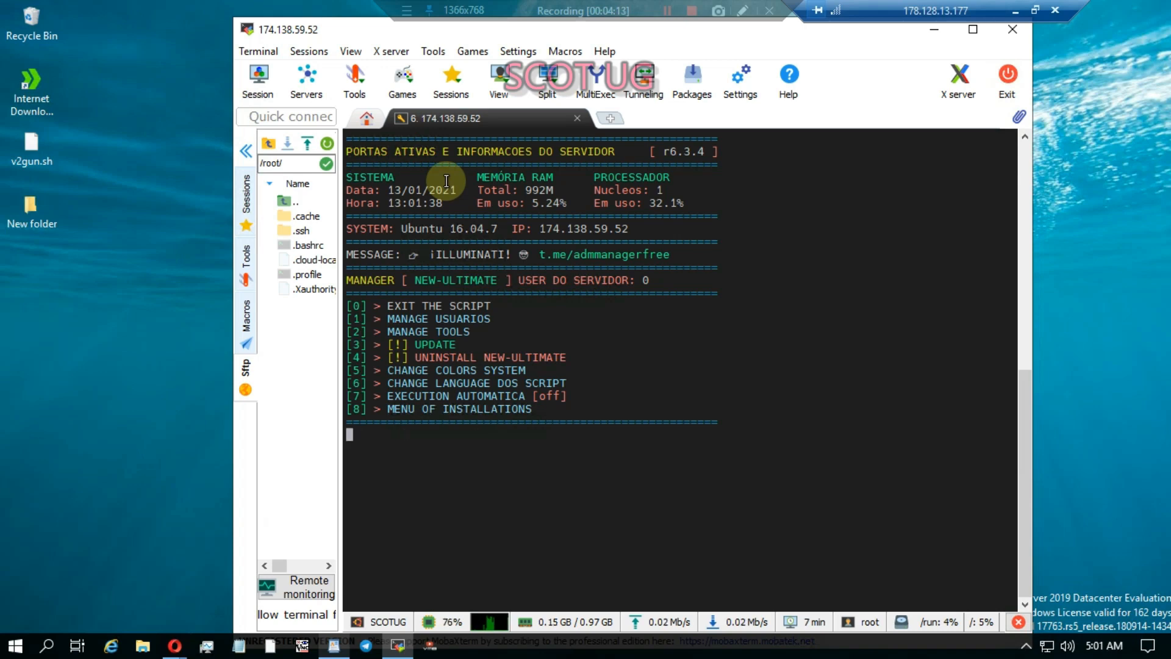
type("8")
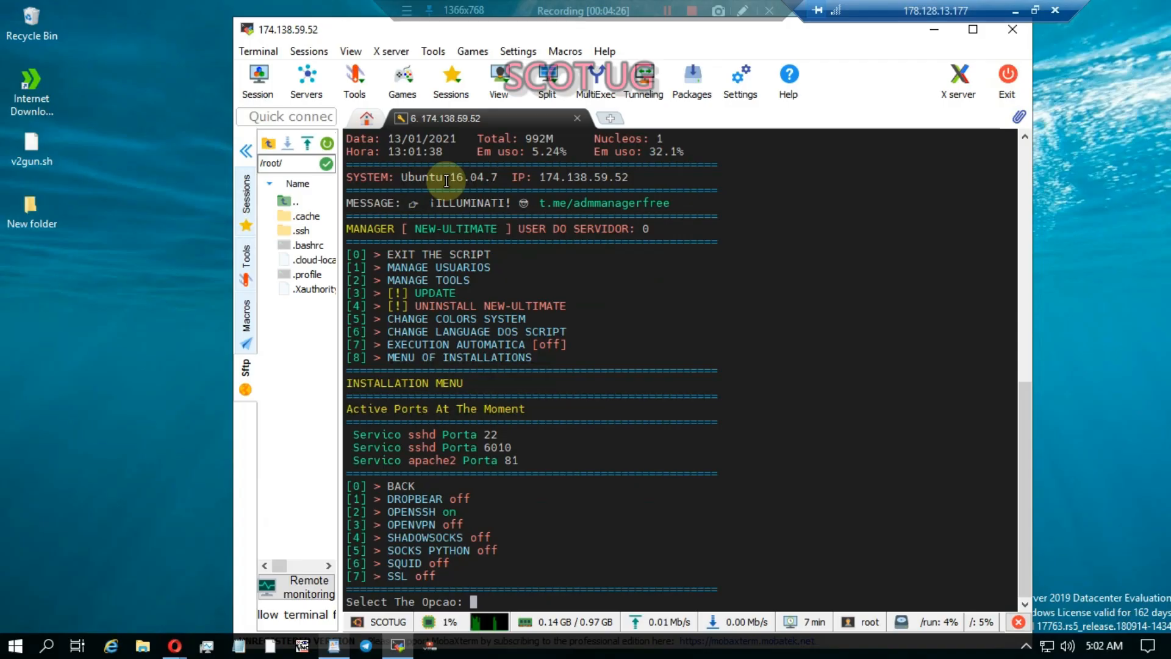
Install Dropbear (option 1) on ports 143 110 44 and return to the main menu with 0
type("1")
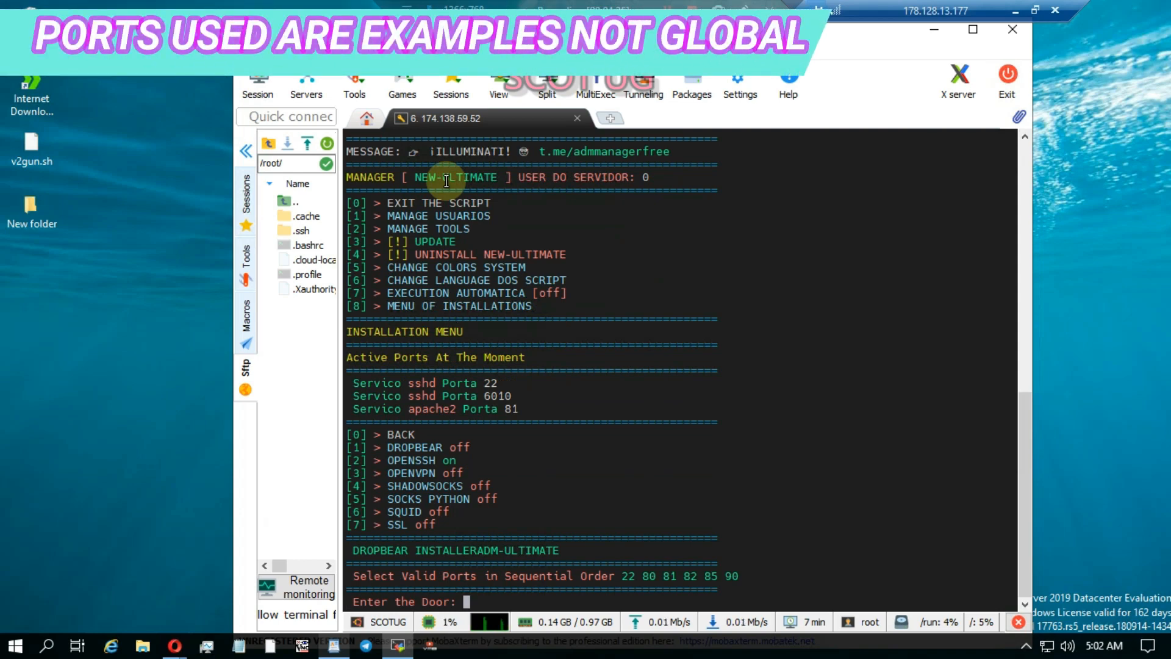
type("143 110 44")
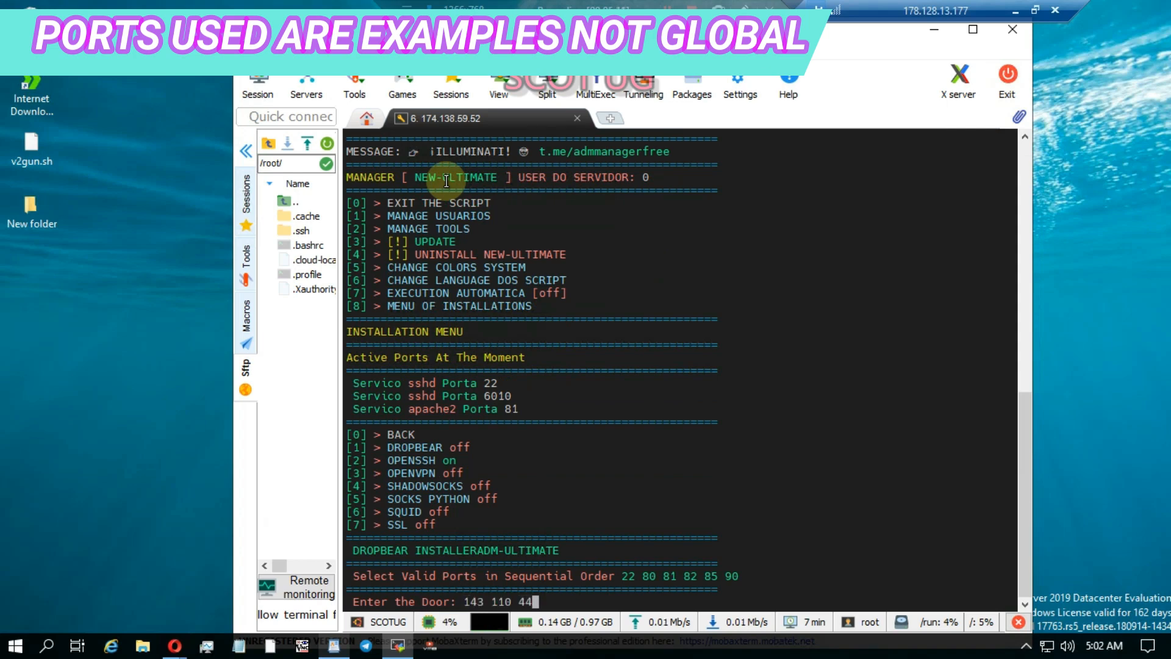
type("0")
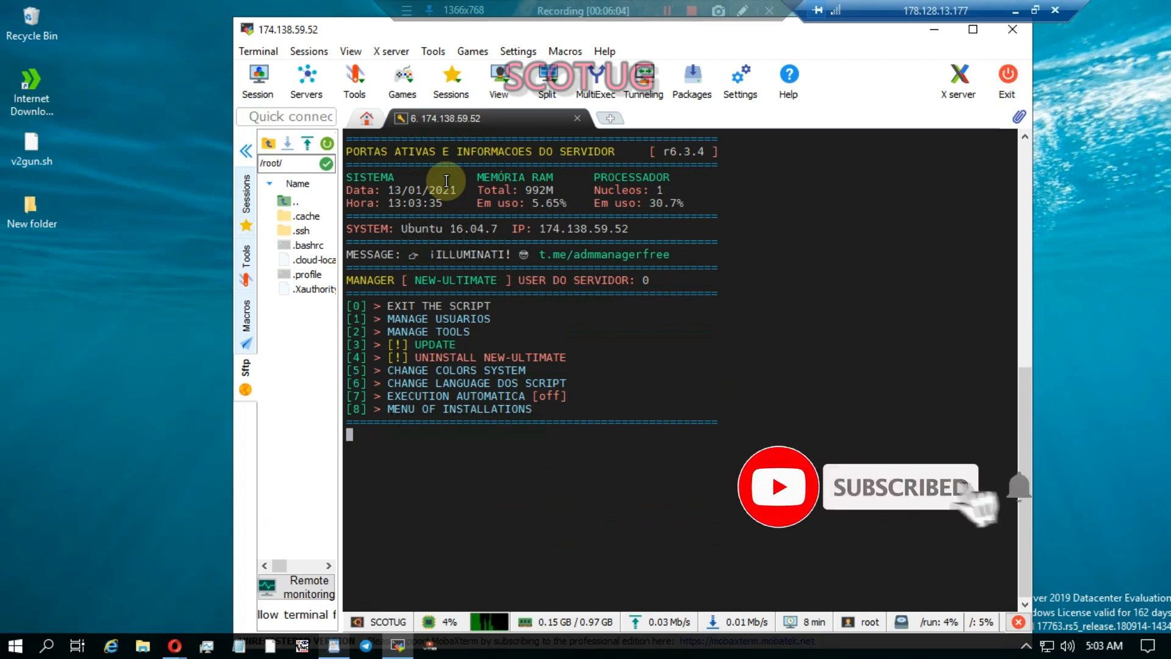
Go through Manage Tools (2) and Proxy Manager (7) to Beta Menu v2, listing Dropbear on 143, 110, 440
type("2")
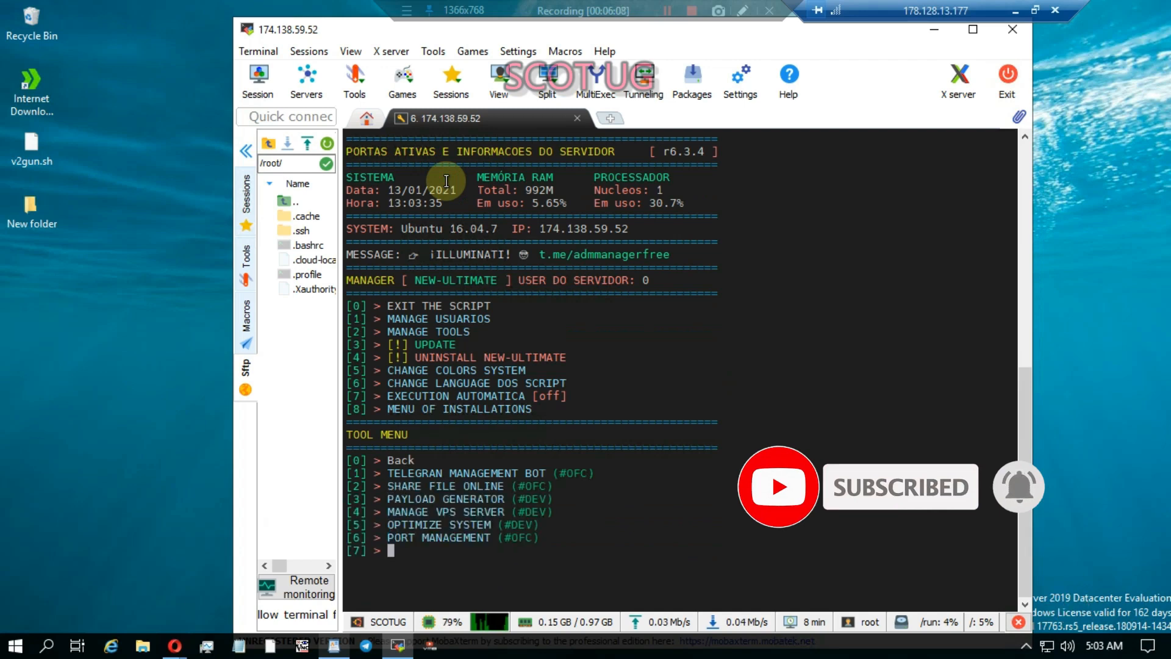
scroll("down", 3)
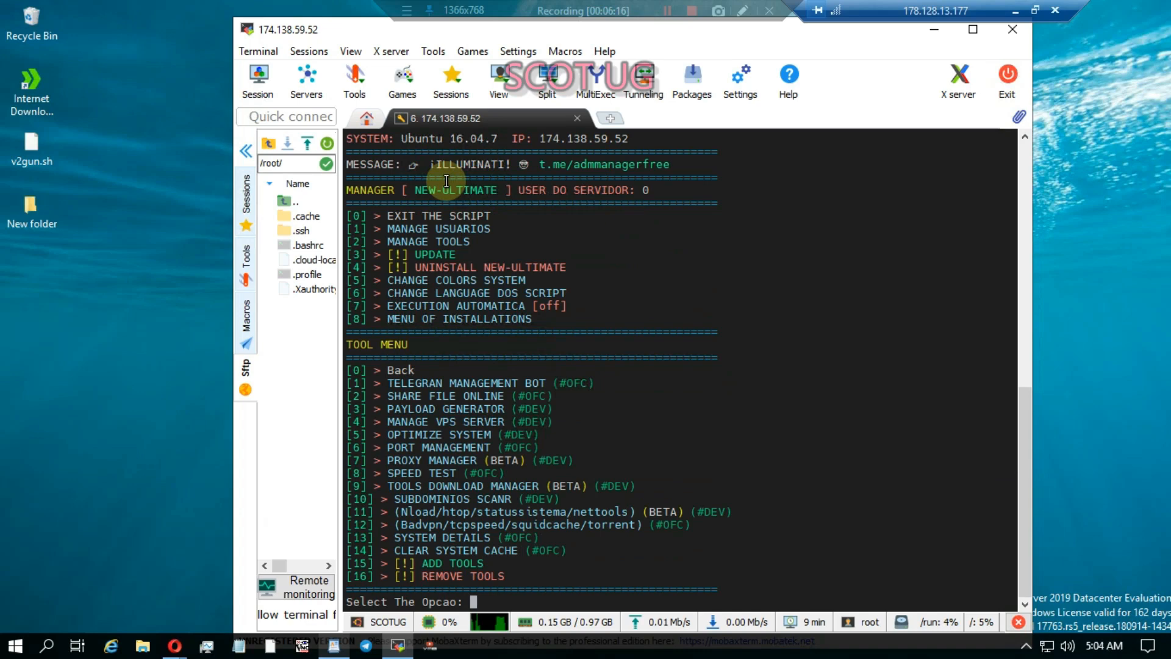
type("7")
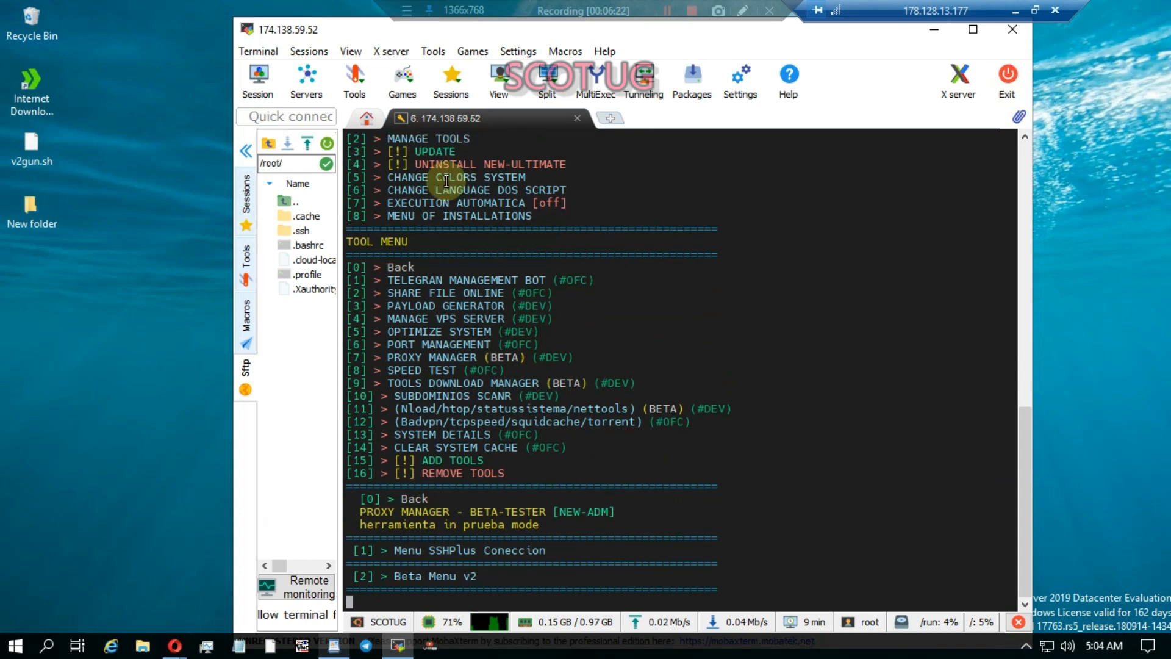
scroll("down", 3)
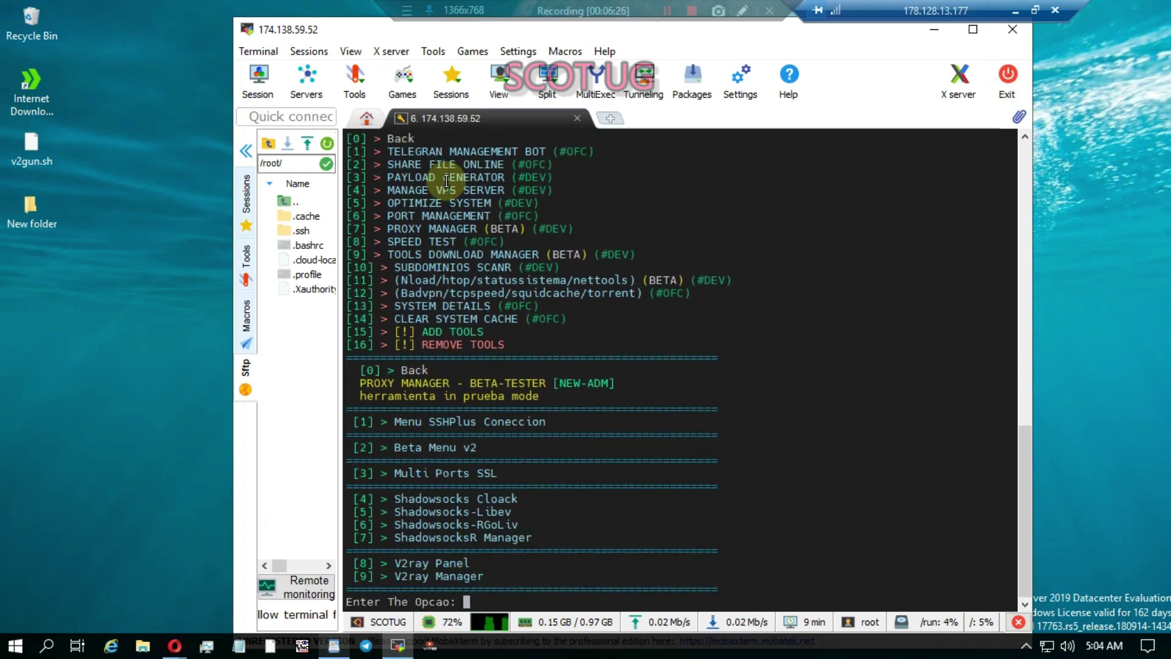
type("2")
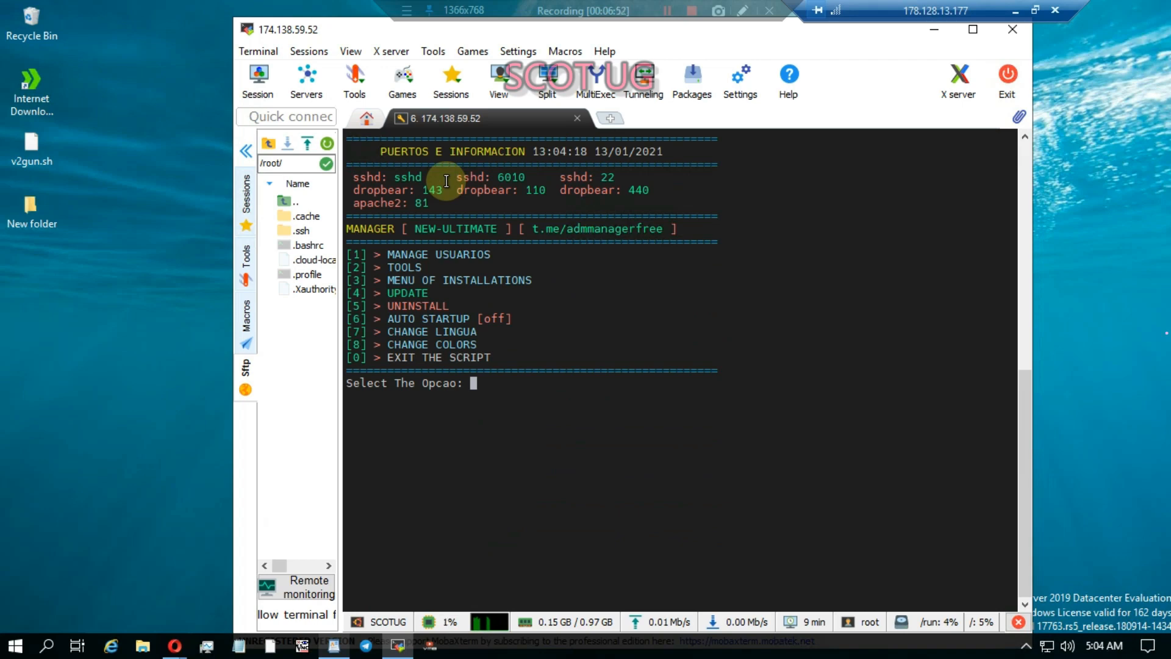
From installation menu 3, run the SSL installer (7) with redirect option 2 so stunnel4 listens on 443
type("3")
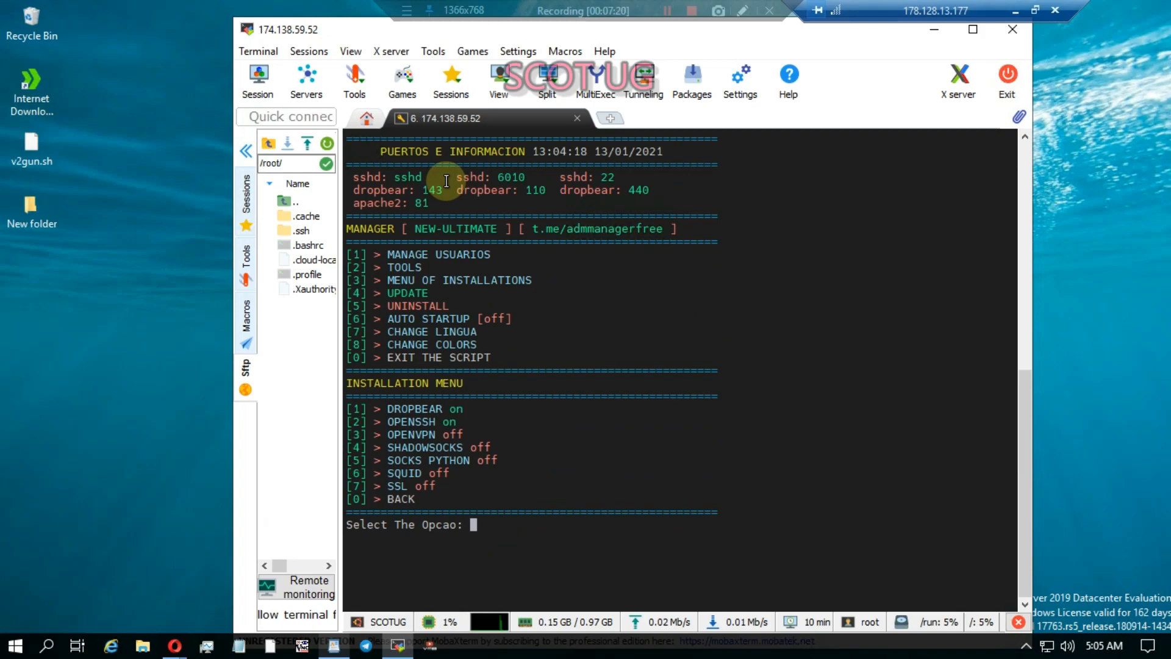
type("7")
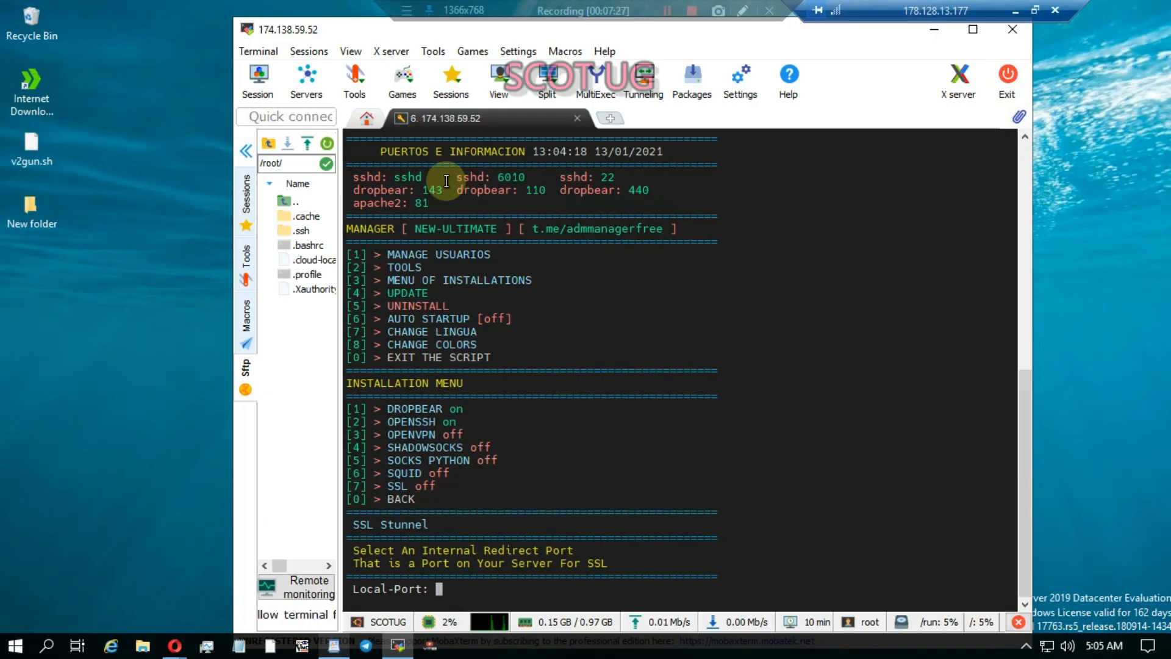
type("2")
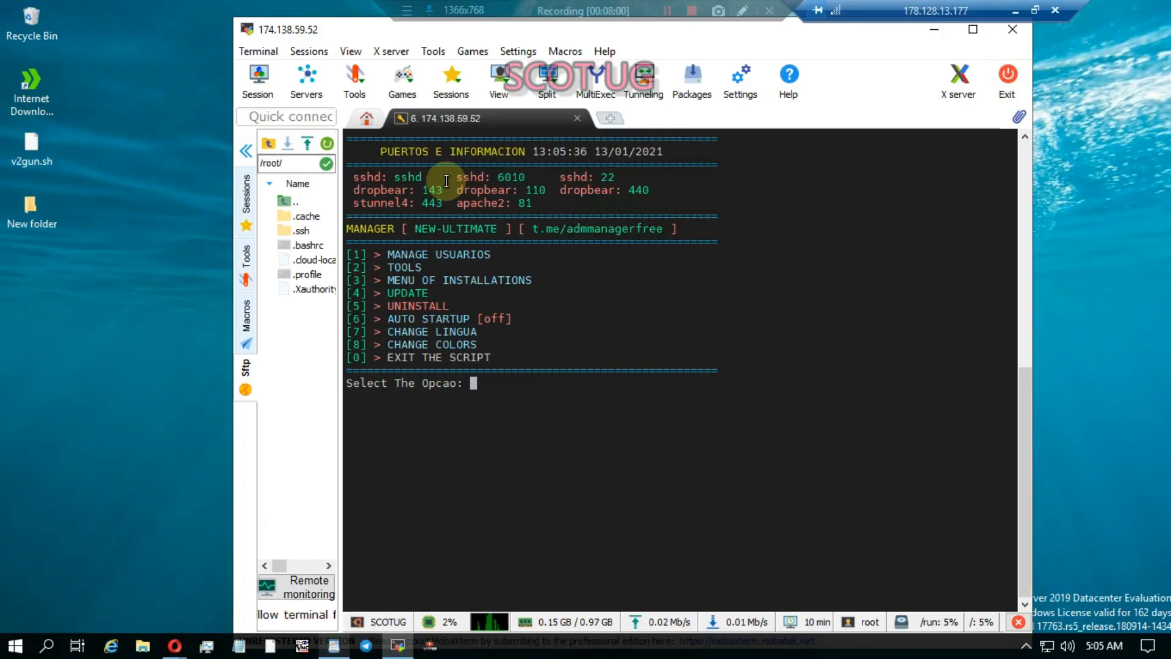
From installation menu 3, start the Squid installer with option 6
type("3")
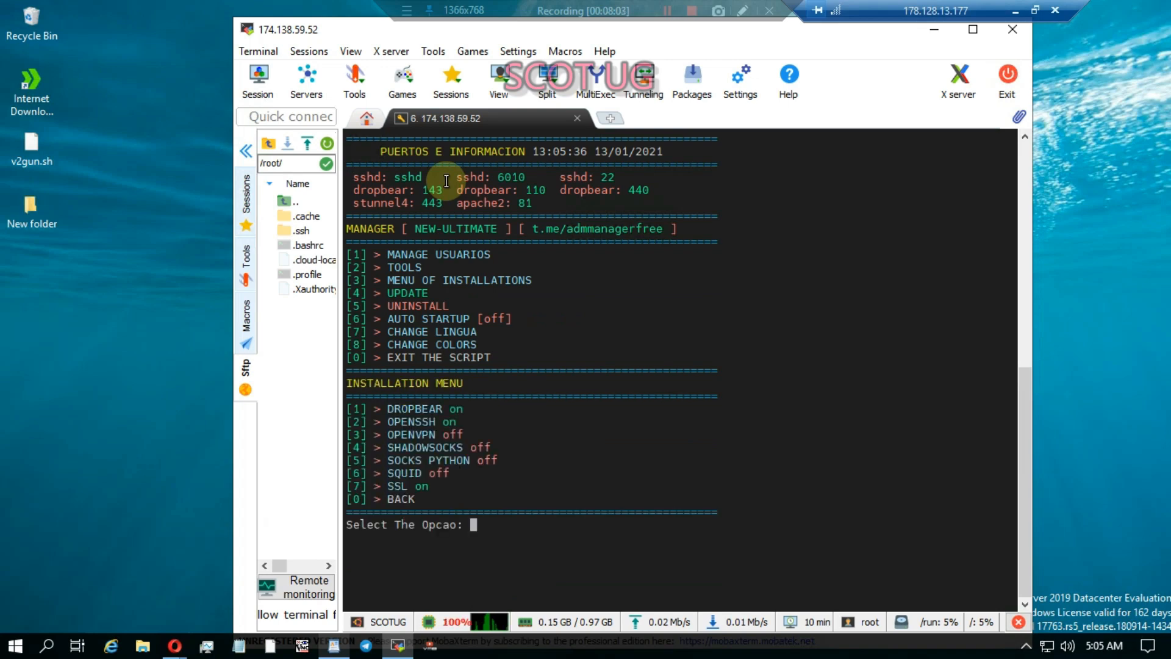
type("6")
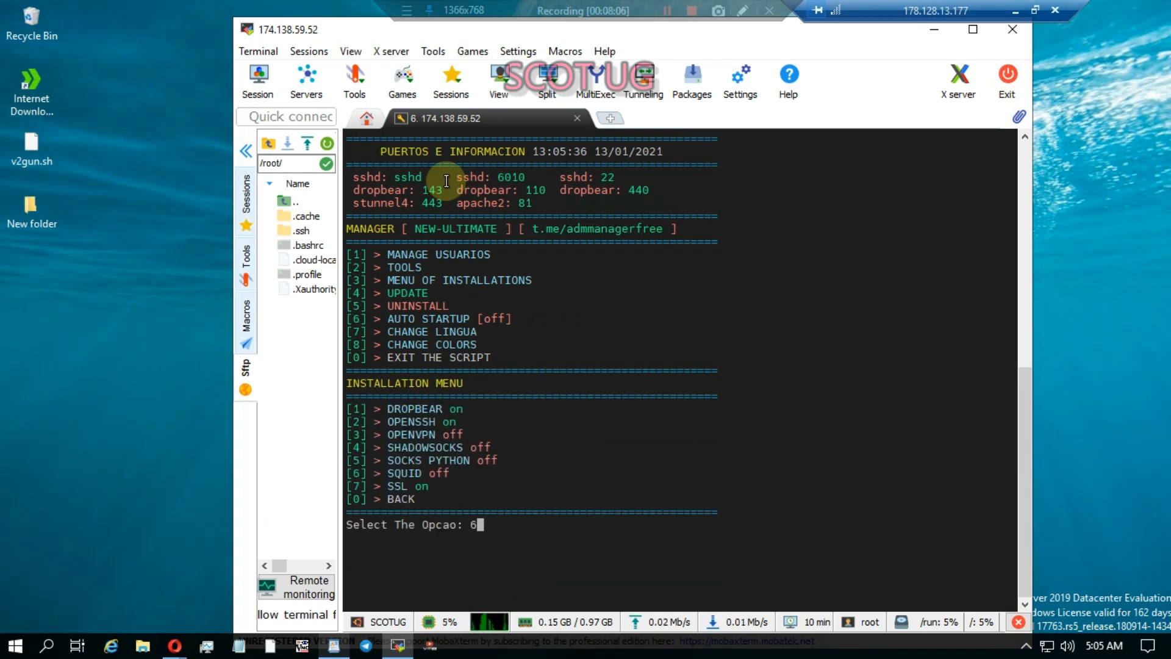
key("Enter")
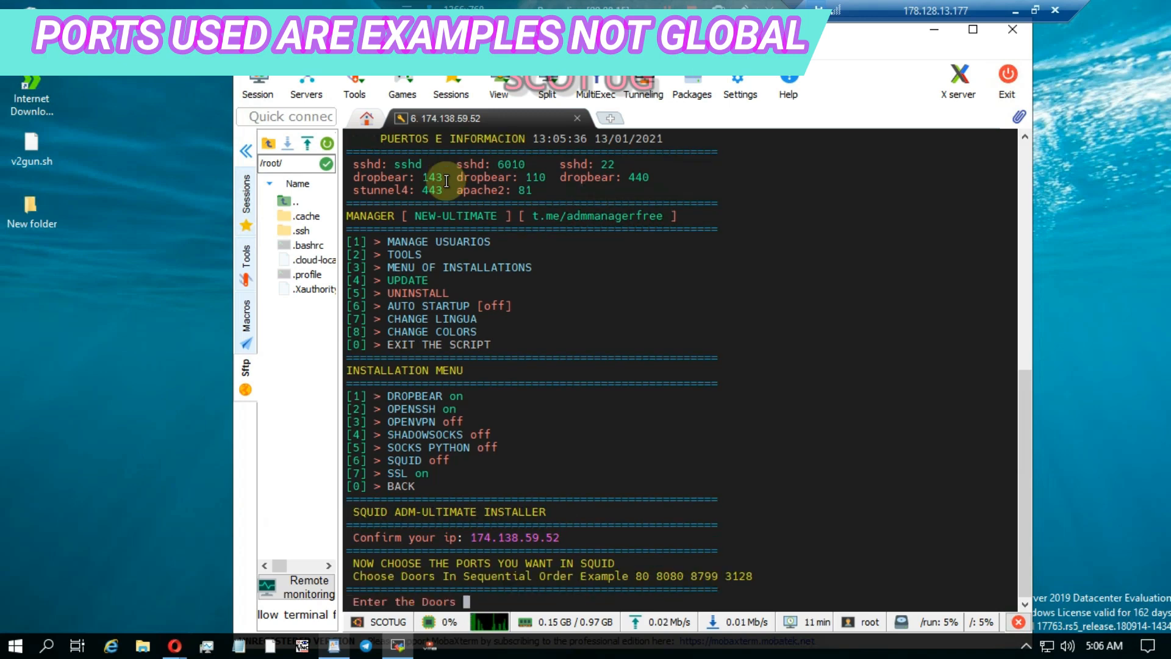
type("8080")
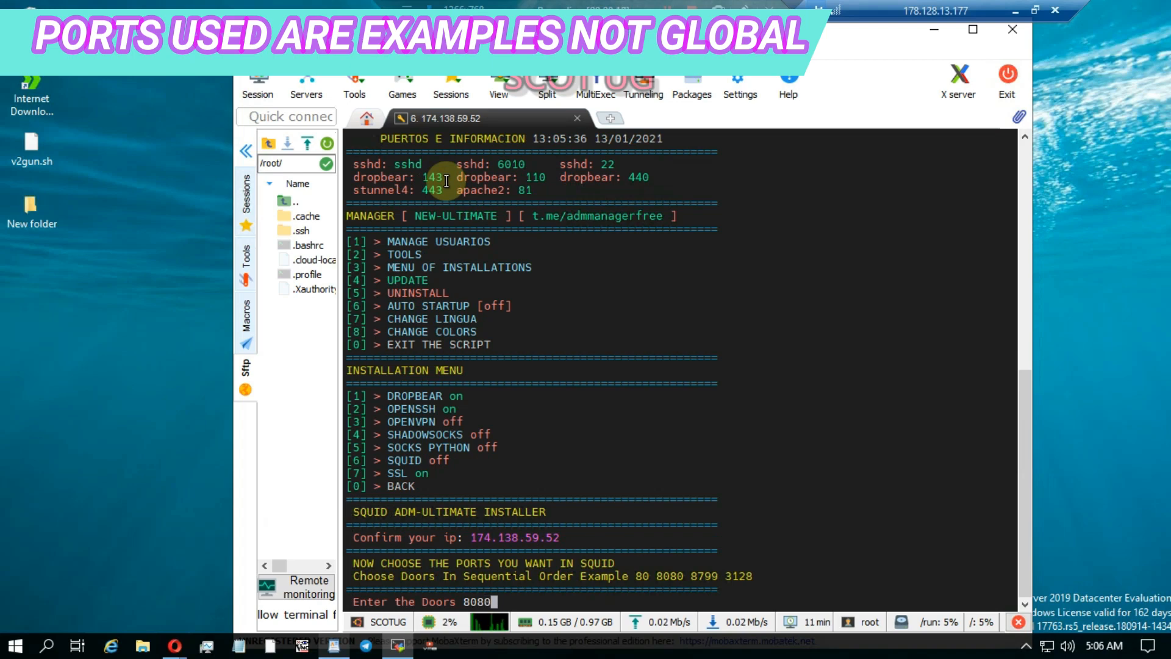
type("80")
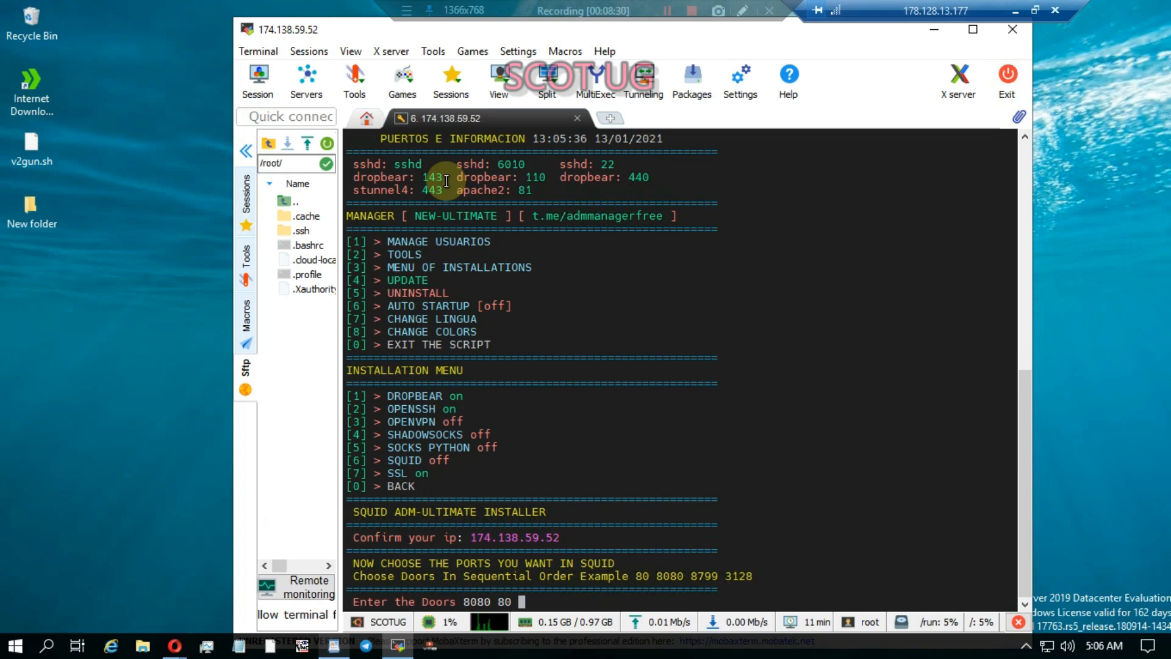
type("31")
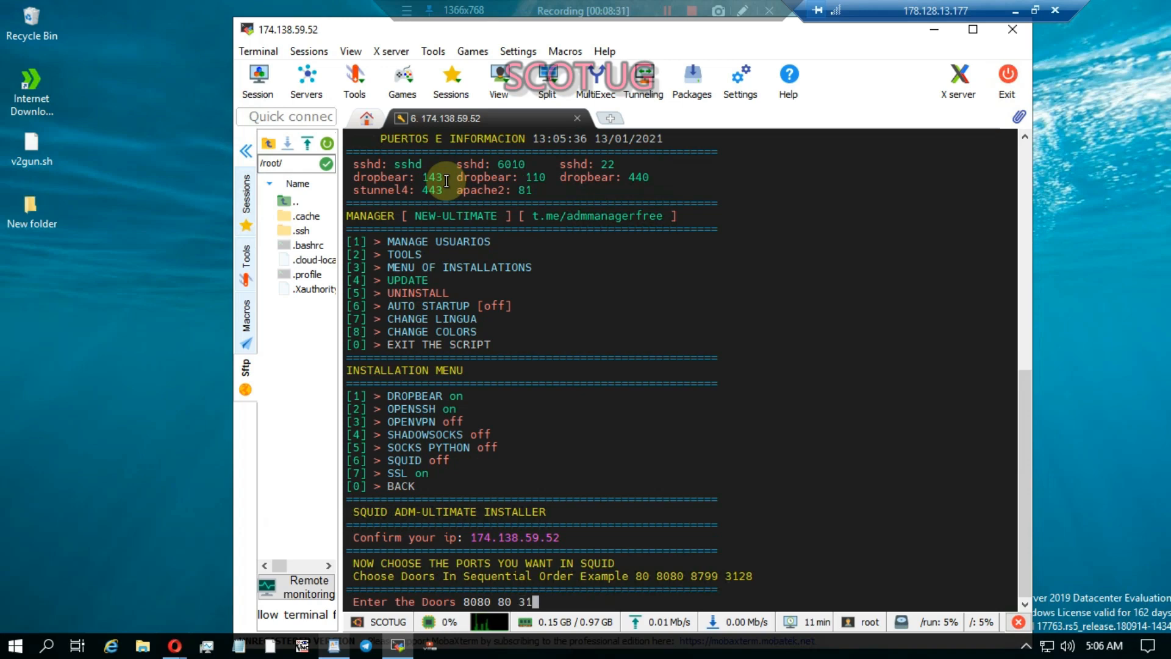
type("28")
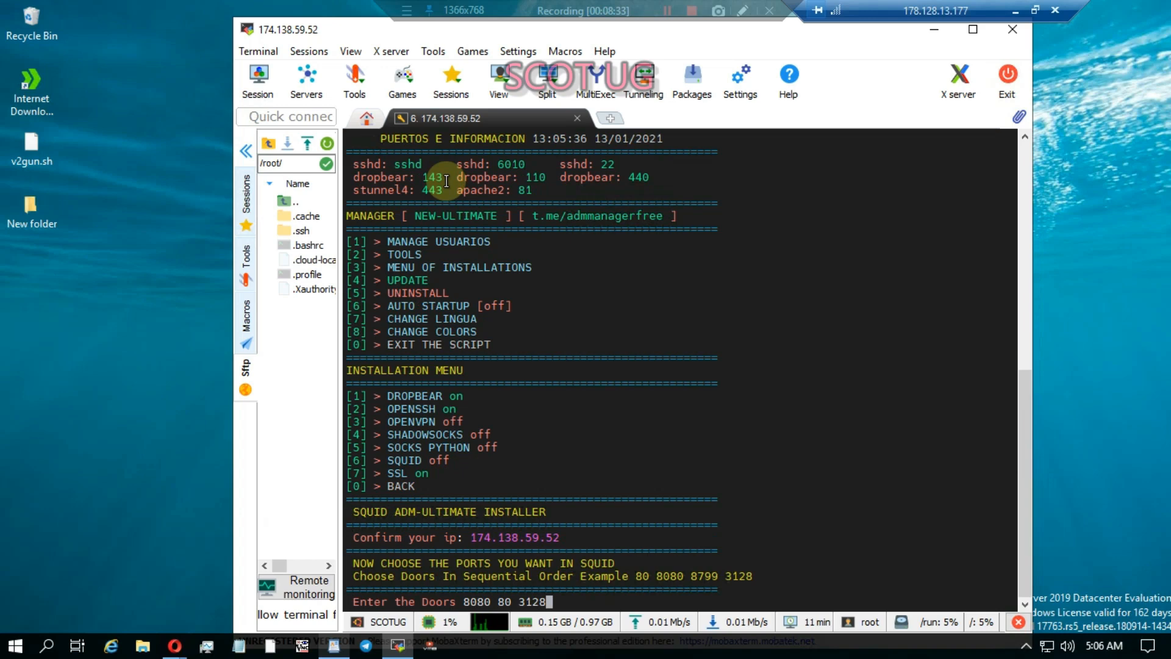
type("8")
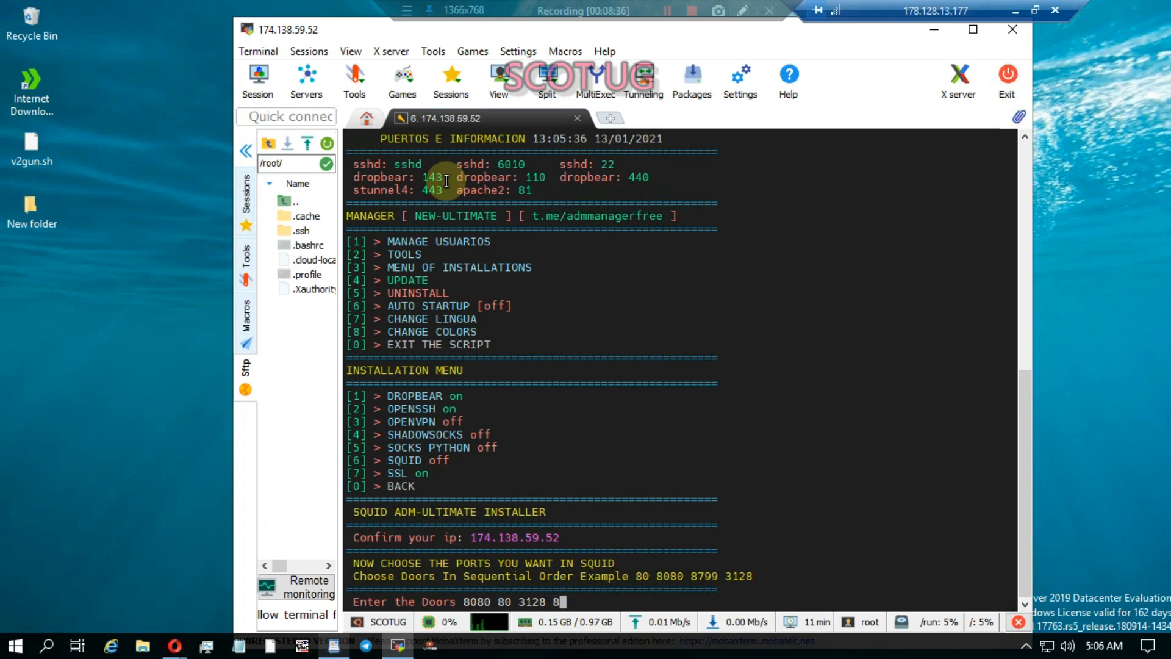
type("799")
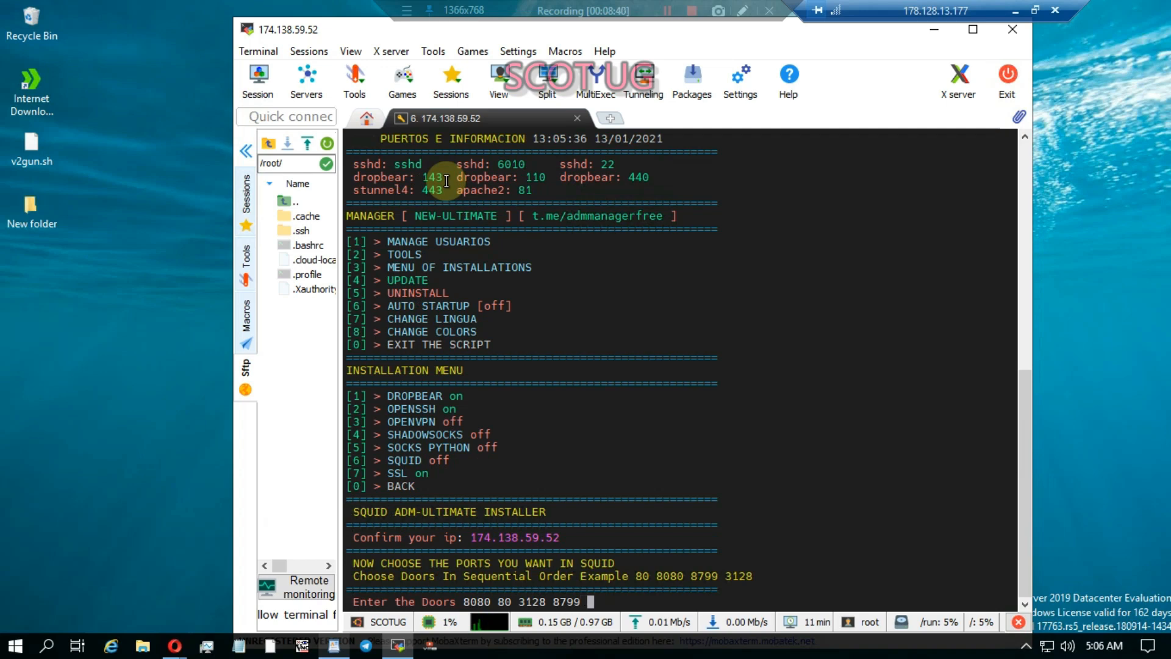
type("20")
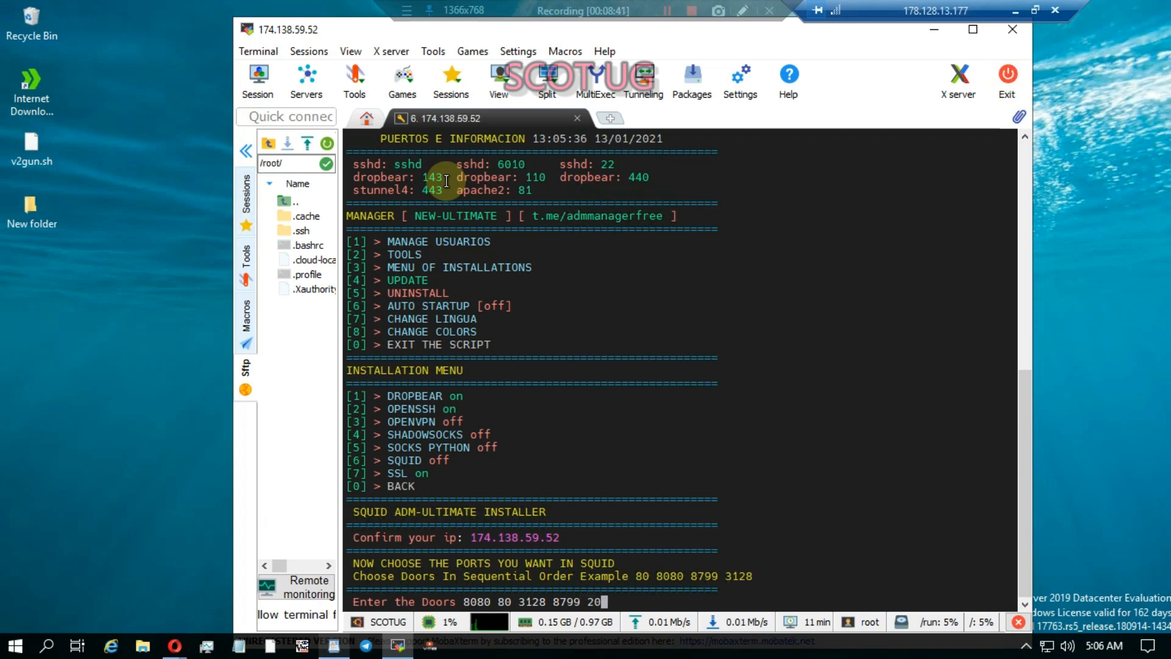
type("21")
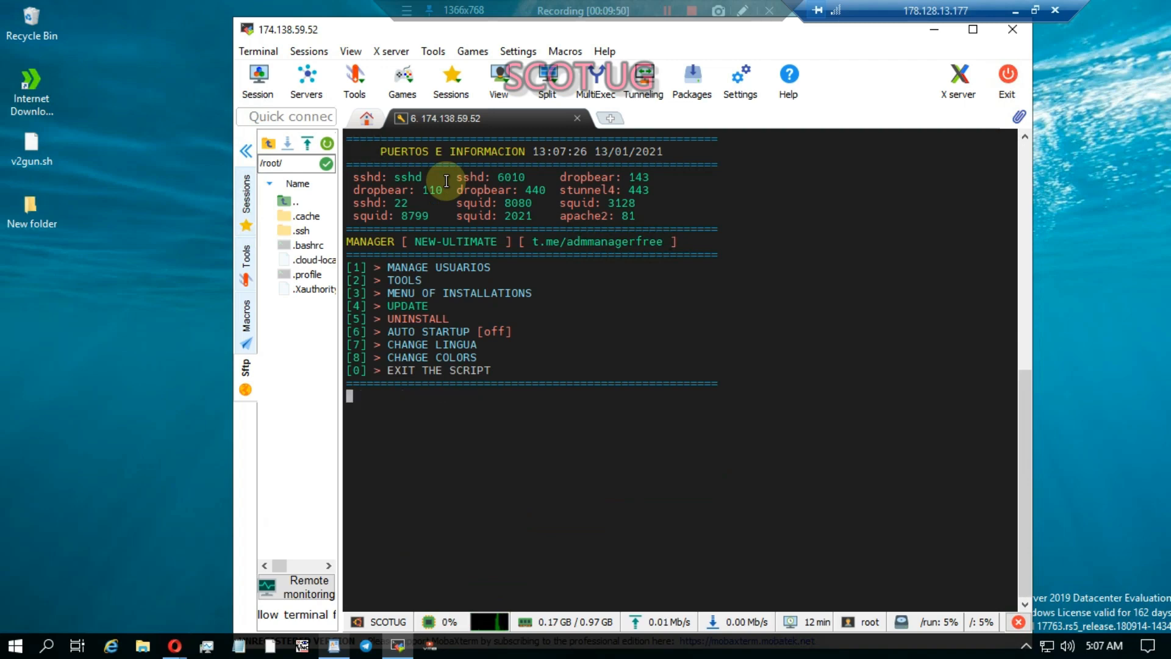
From installation menu 3, start the Shadowsocks installer (4) to its encryption list
type("3")
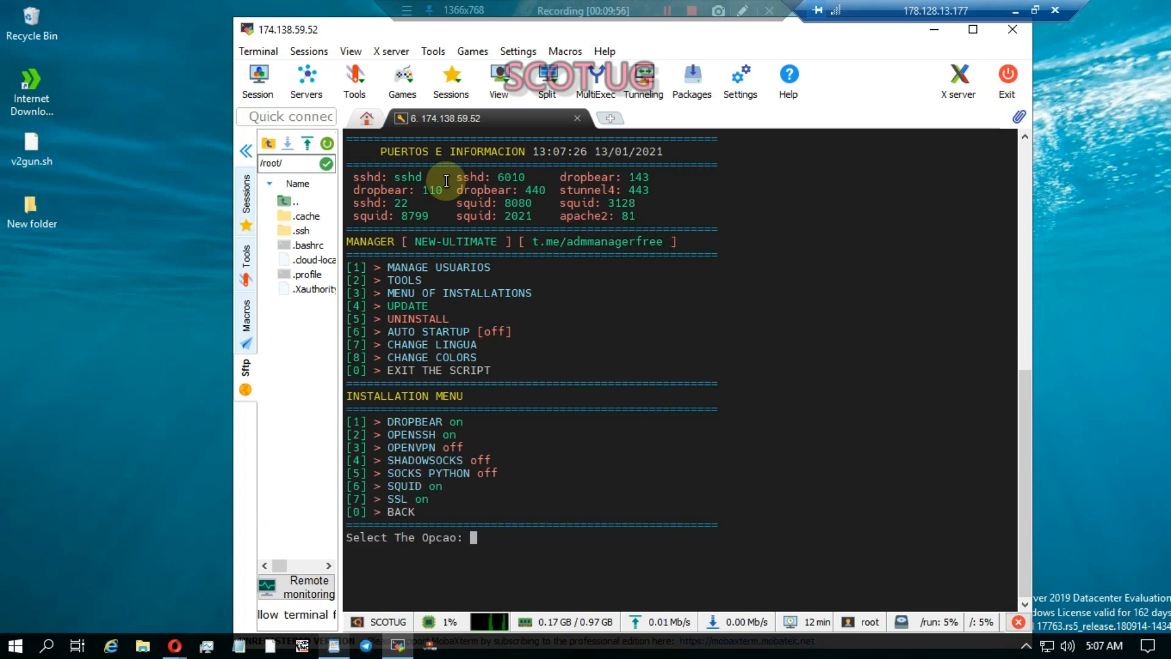
type("4")
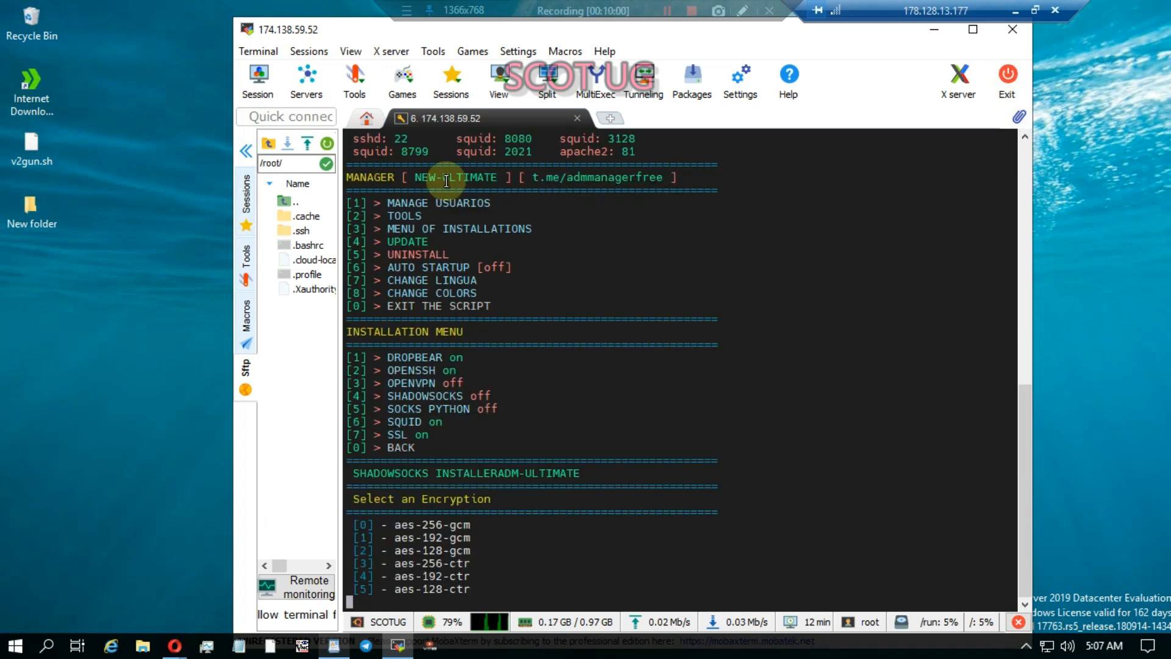
type("0")
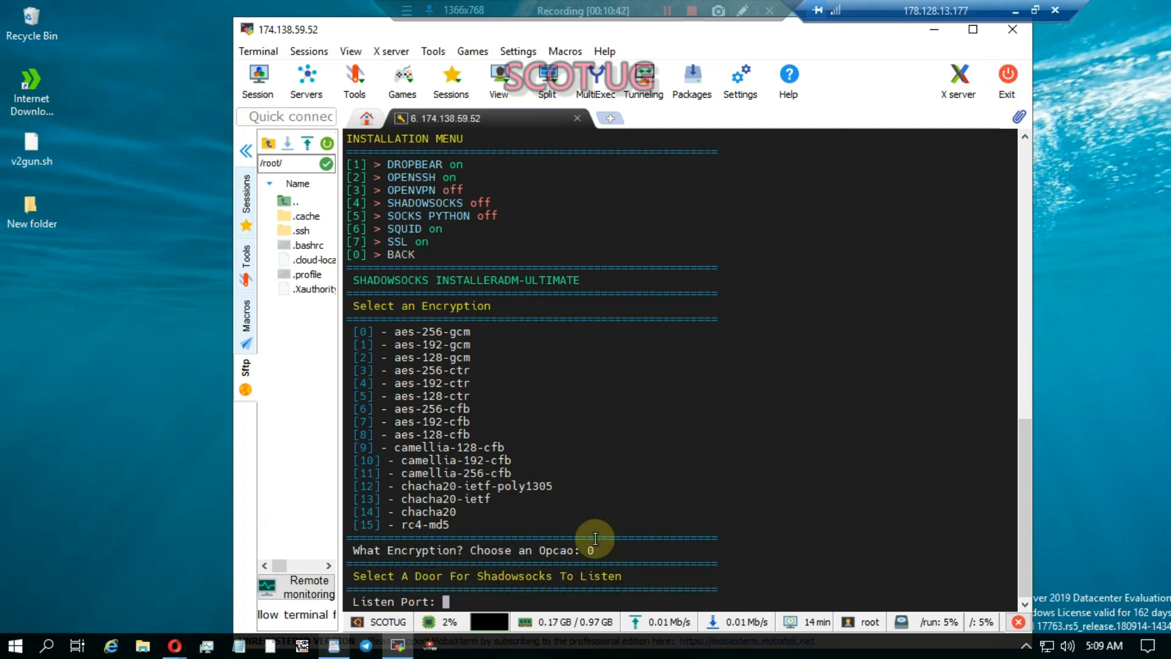
type("8388")
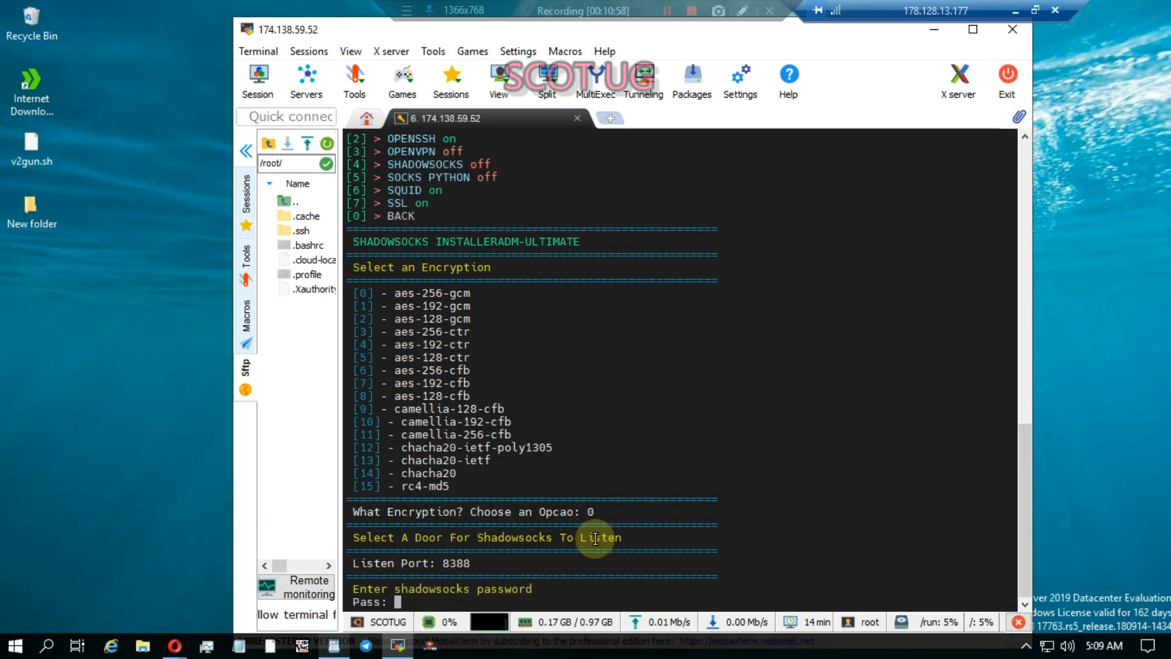
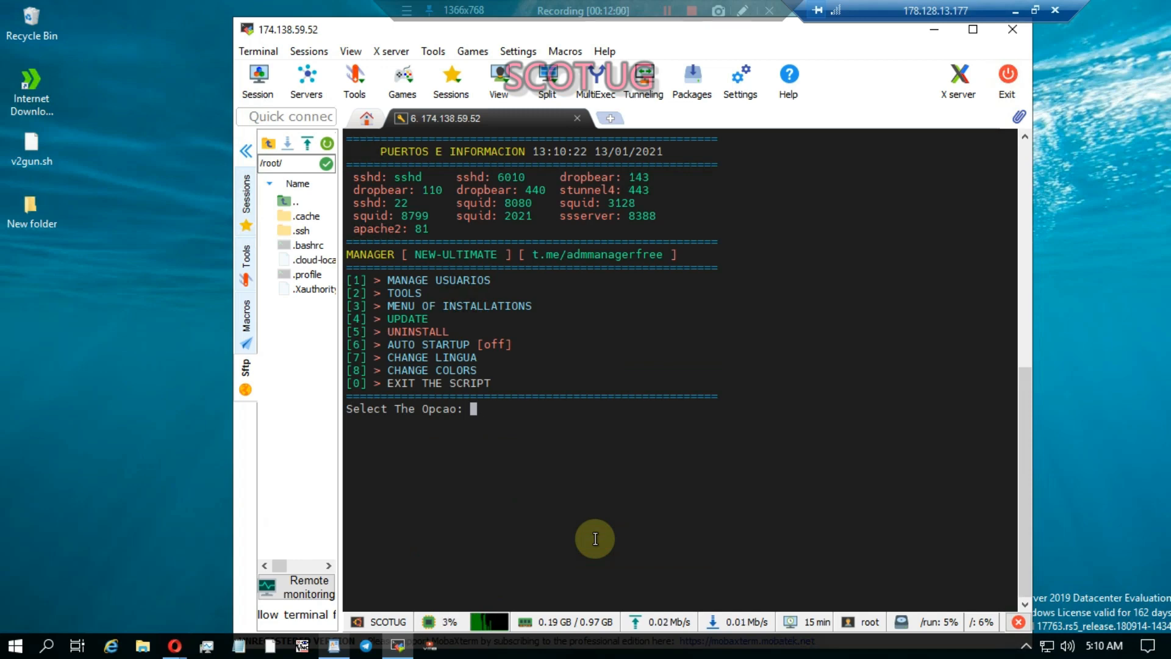
type("6")
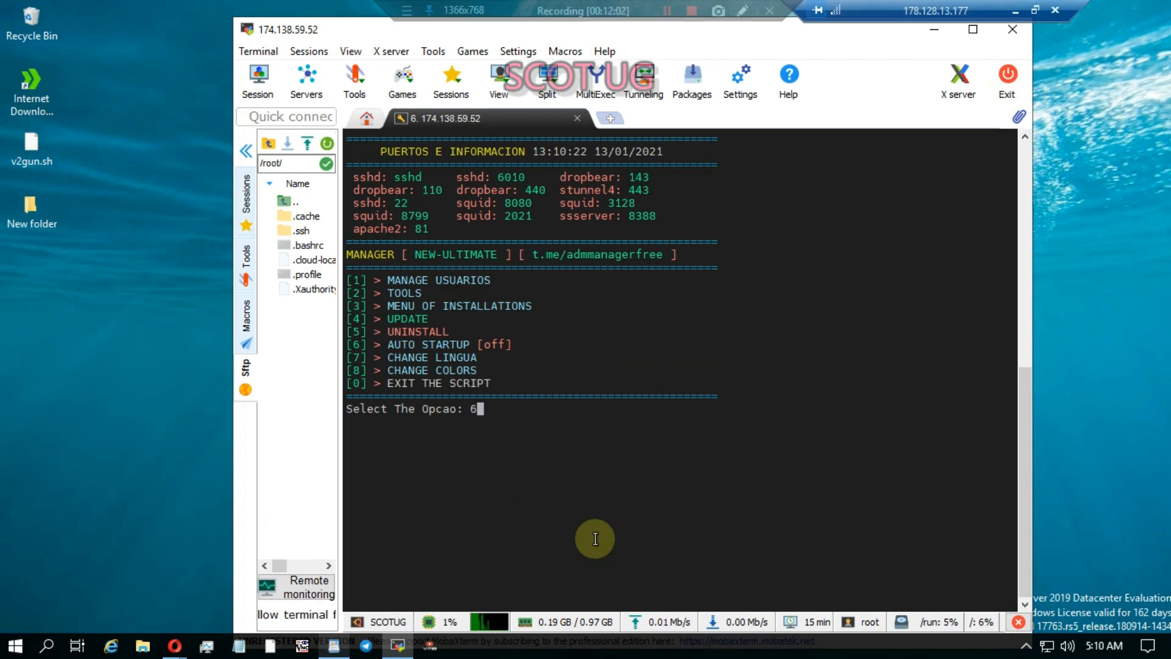